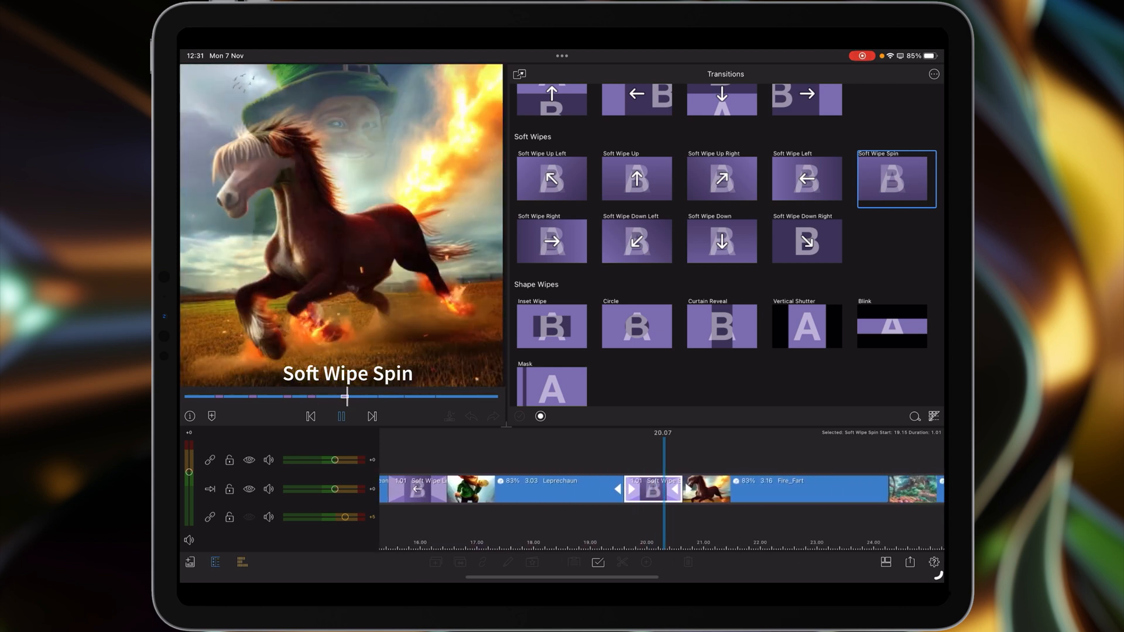
# Step: Preview a Distortion transition from the library, joining the Steampunk and Leprechaun clips
pyautogui.click(810, 242)
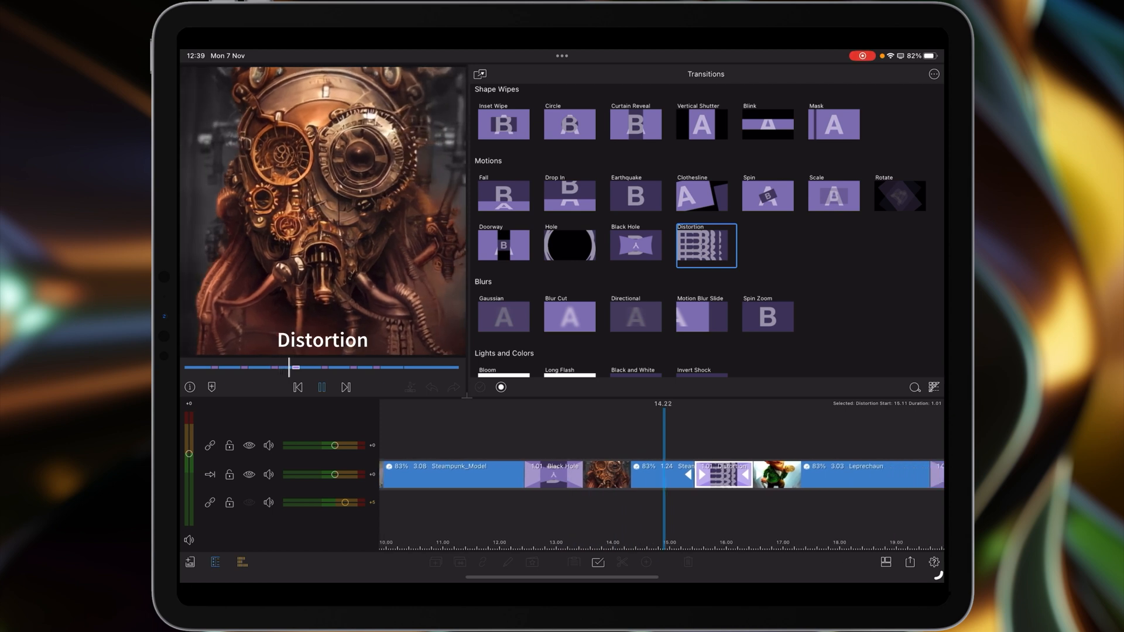
# Step: Choose Spin Zoom from the Blurs section to join the Leprechaun and Fire_Fart clips
pyautogui.hscroll(3)
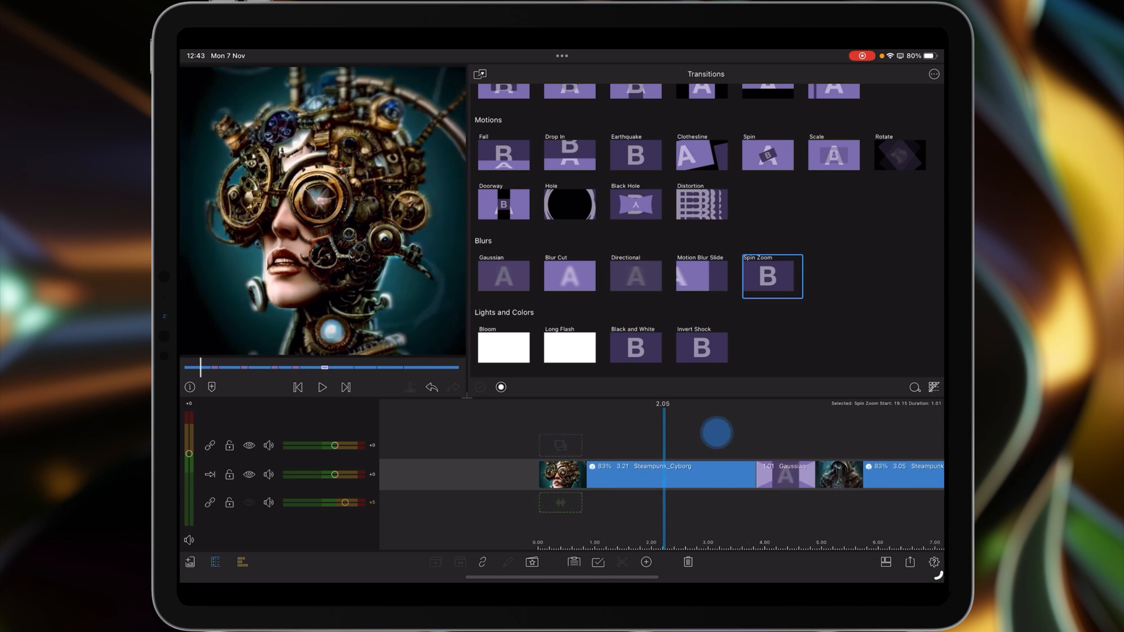
pyautogui.click(322, 388)
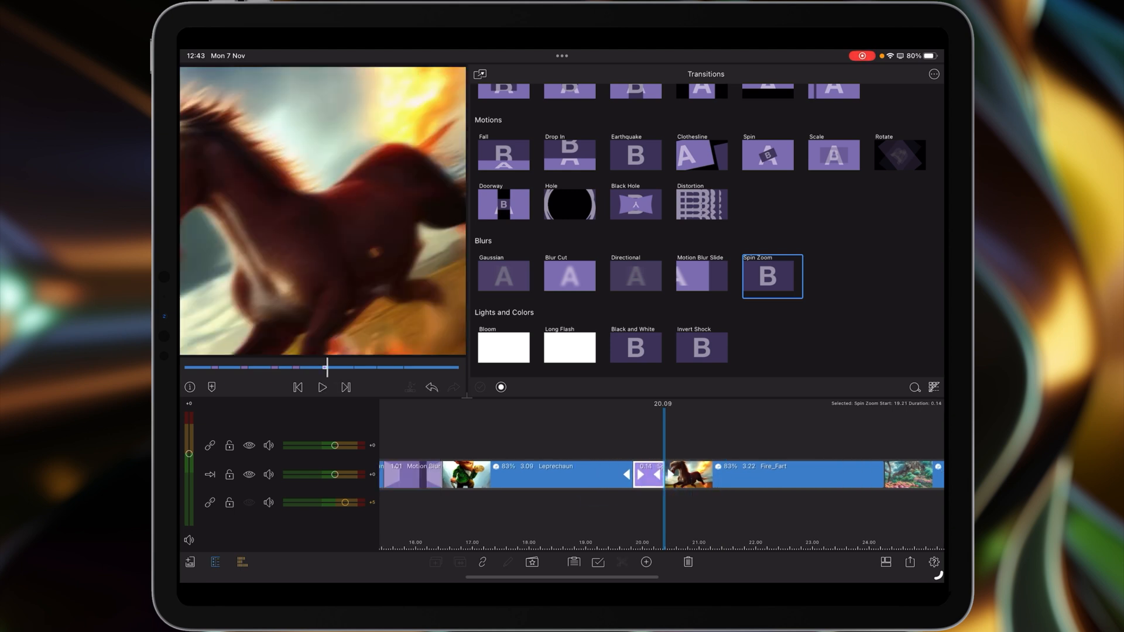
# Step: Play the Spin Zoom, Bloom and Invert Shock transitions on the timeline
pyautogui.click(321, 388)
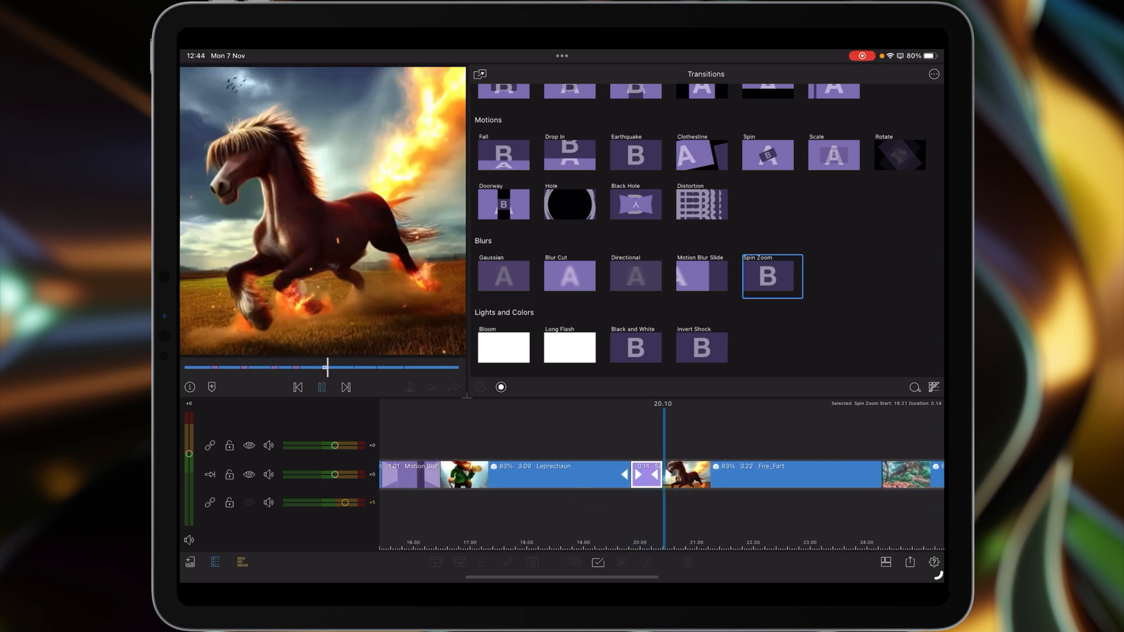
pyautogui.click(700, 347)
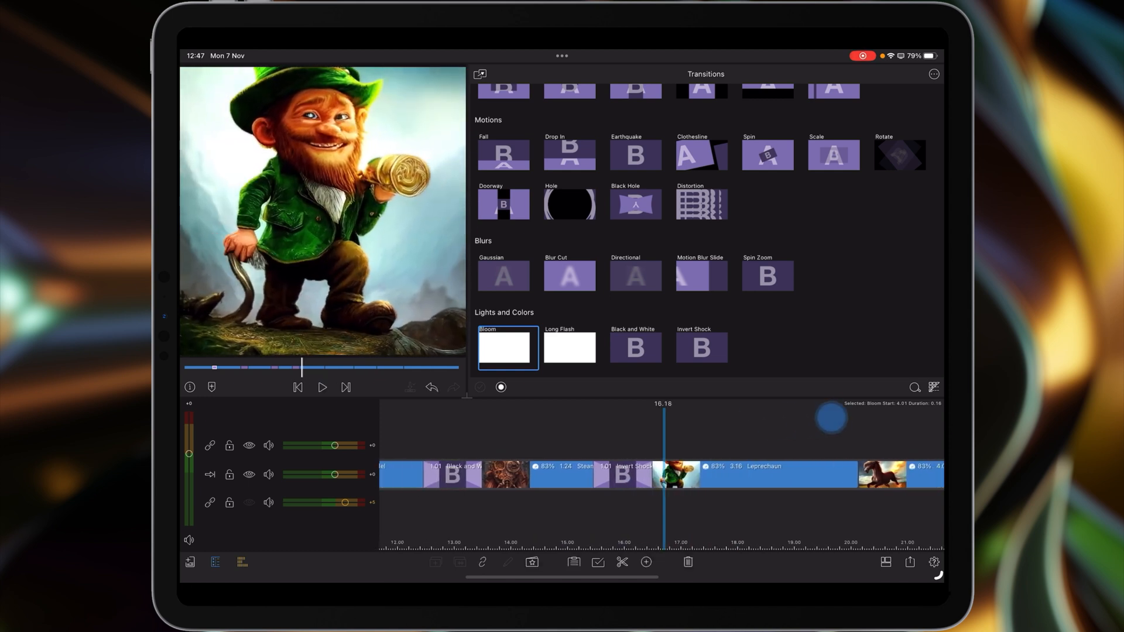
pyautogui.click(322, 388)
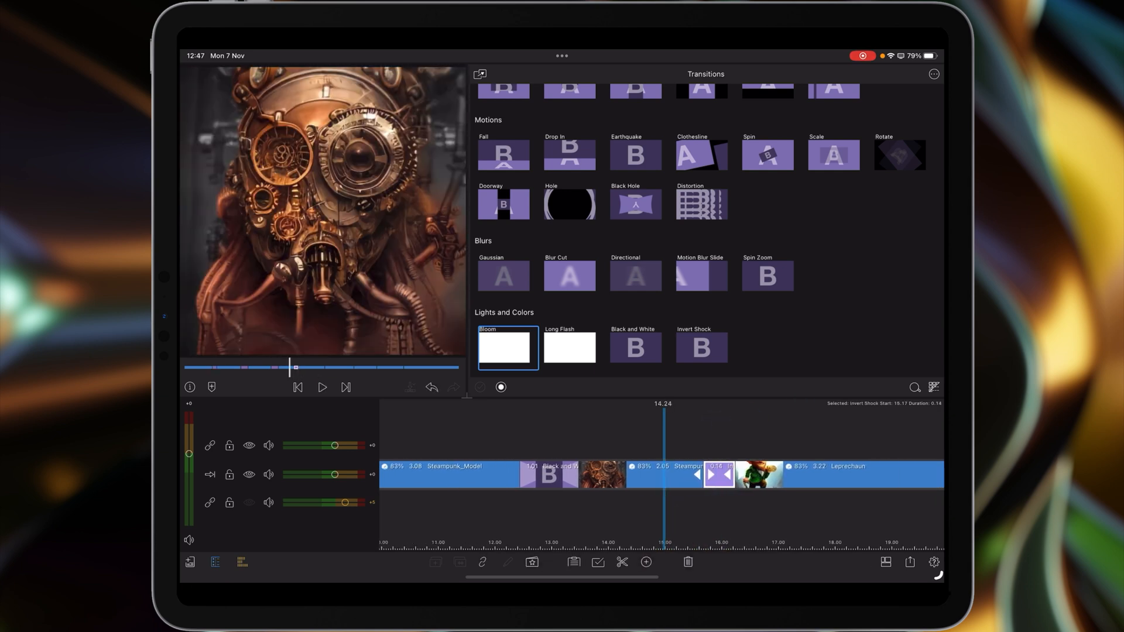
pyautogui.click(322, 388)
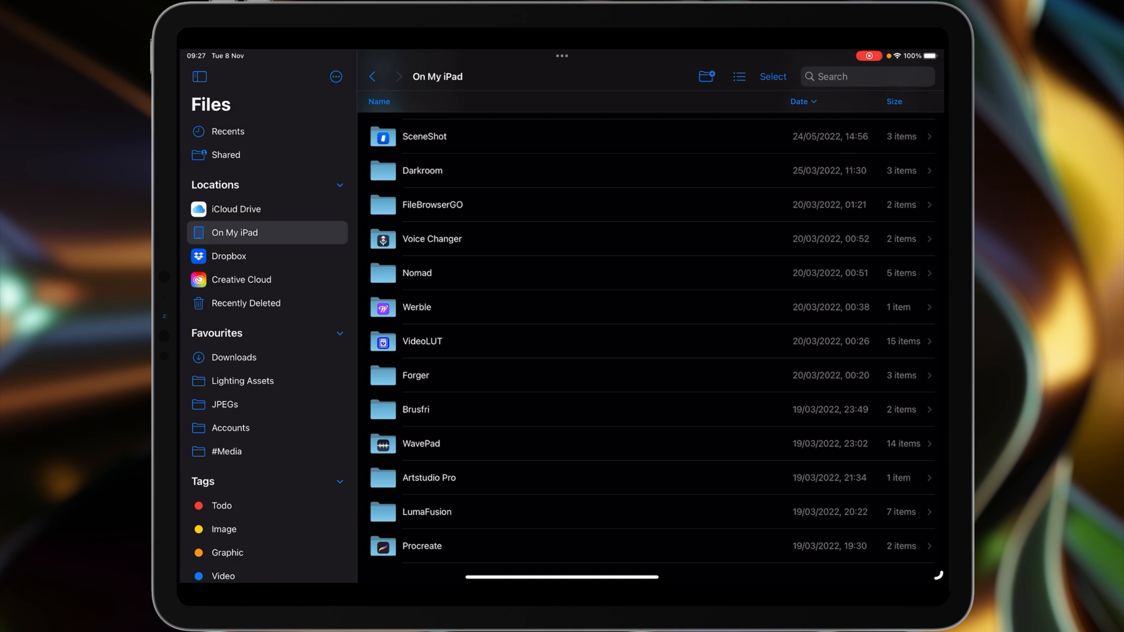
# Step: Browse LumaFusion's Project-Backups folder of .lfpackage backups in Files
pyautogui.click(426, 511)
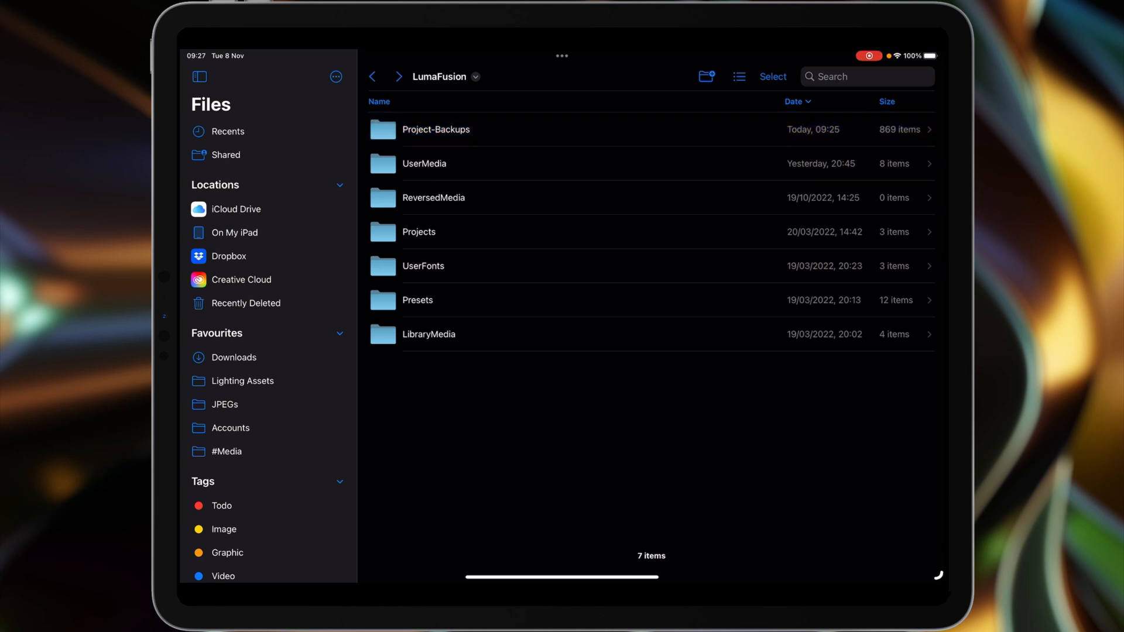
pyautogui.click(436, 130)
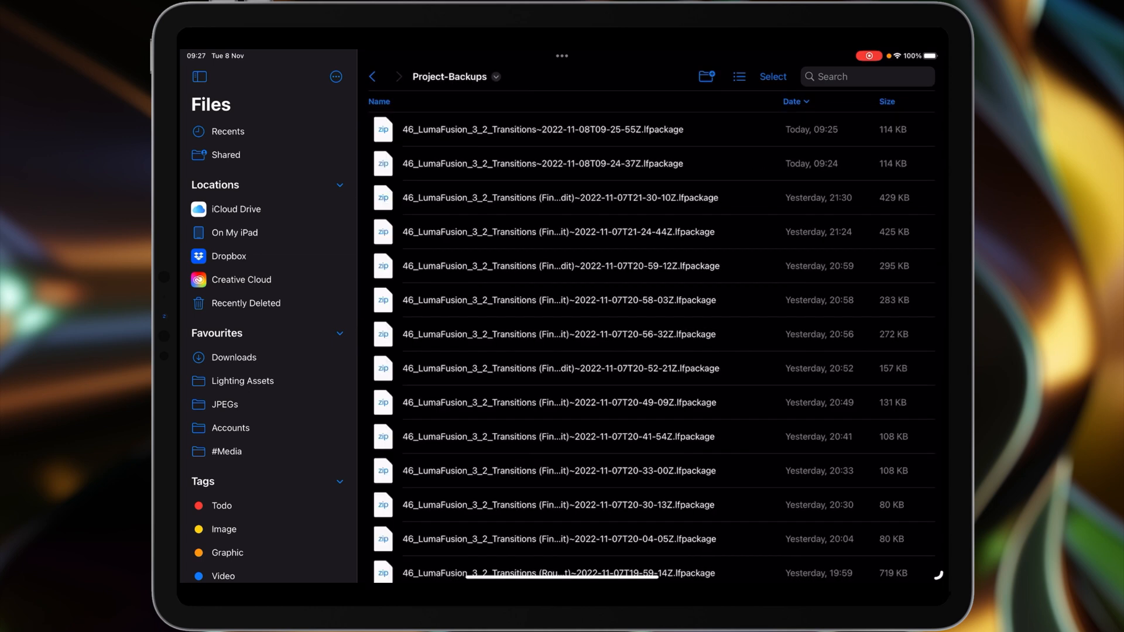
pyautogui.scroll(-3)
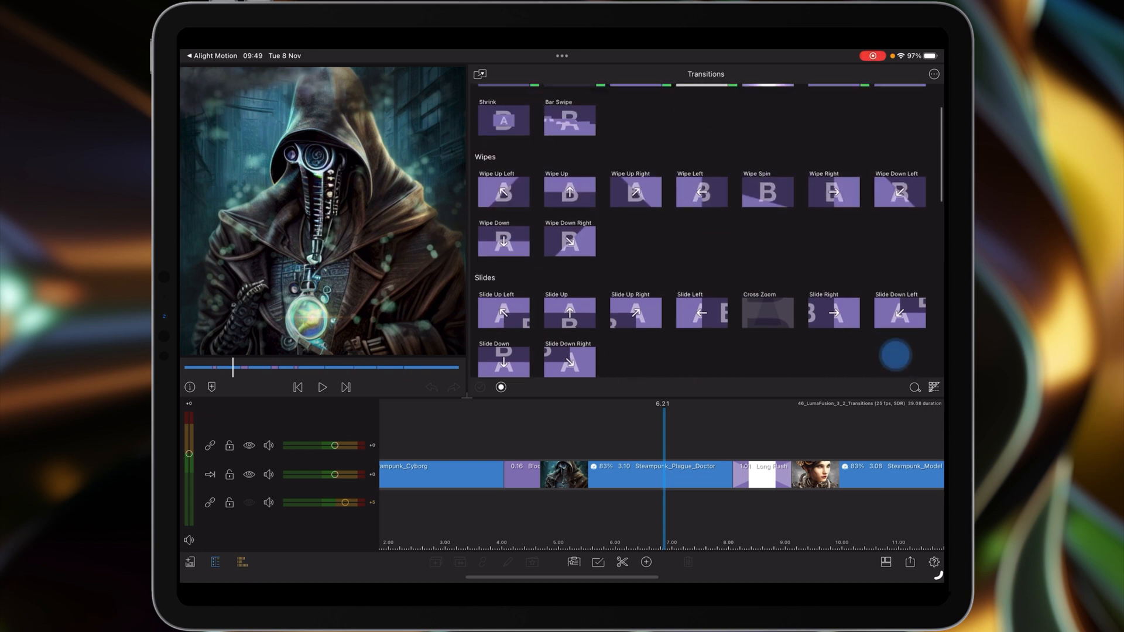
# Step: Play the Blink preview, select Mask in Shape Wipes and tag it green
pyautogui.scroll(3)
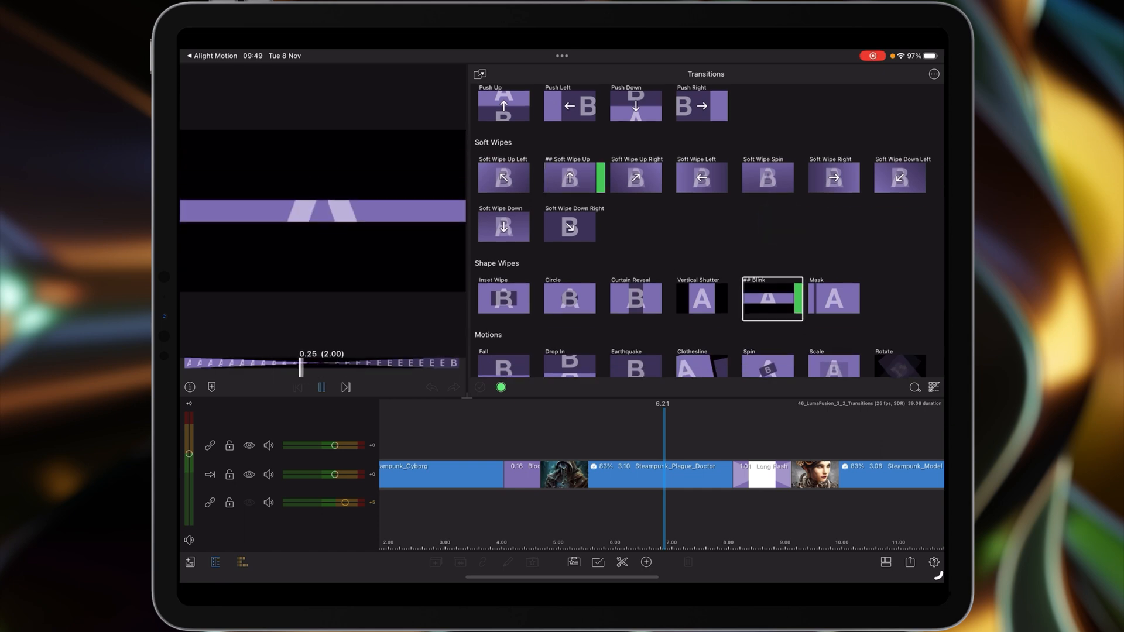
pyautogui.click(320, 388)
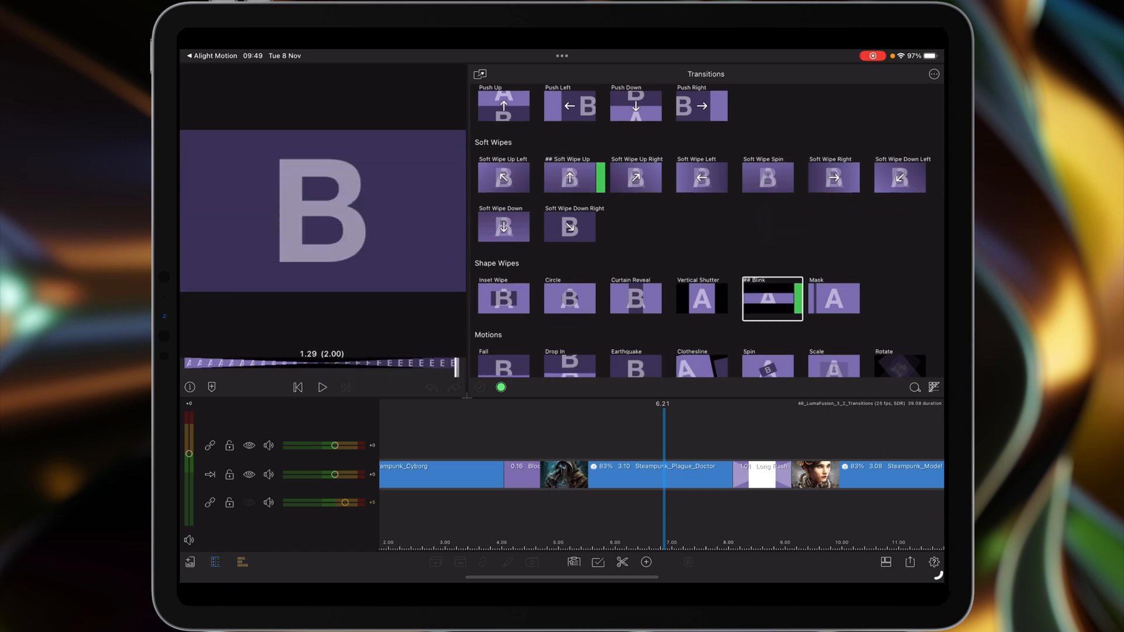
pyautogui.scroll(3)
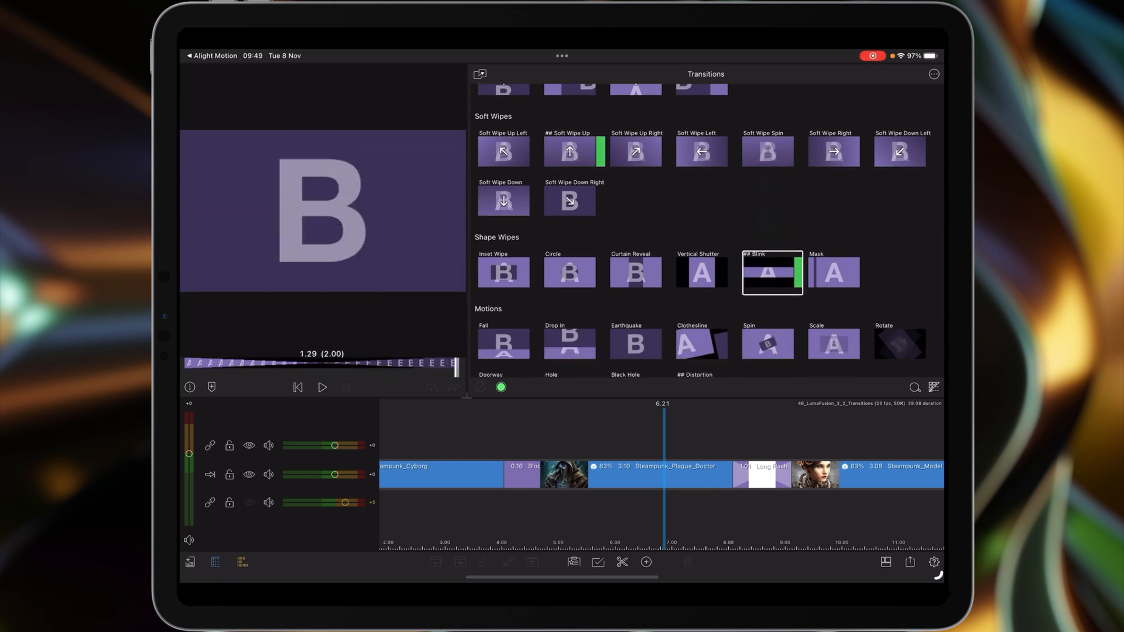
pyautogui.click(834, 273)
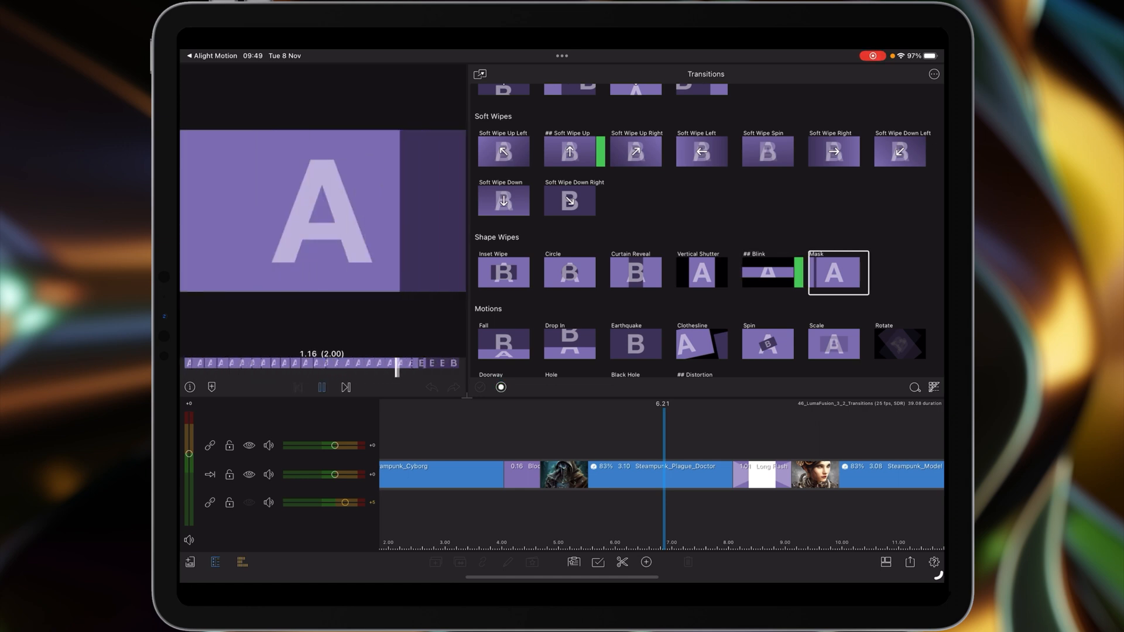
pyautogui.click(321, 388)
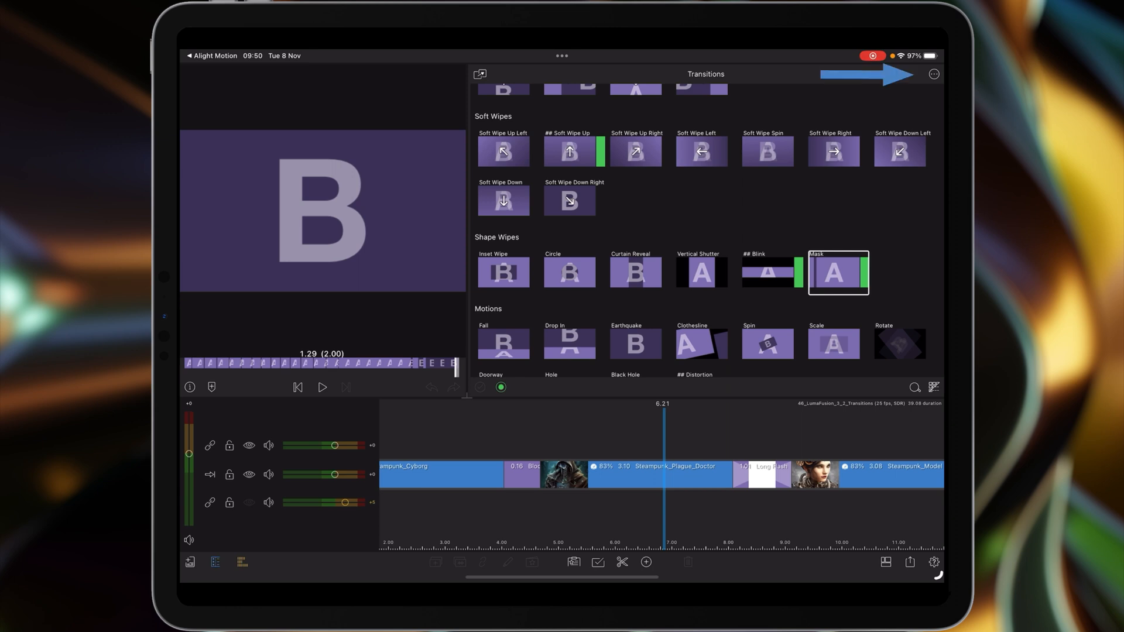
# Step: Rename the Mask clip, replacing its 060- prefix with ## to read '## Mask'
pyautogui.click(933, 74)
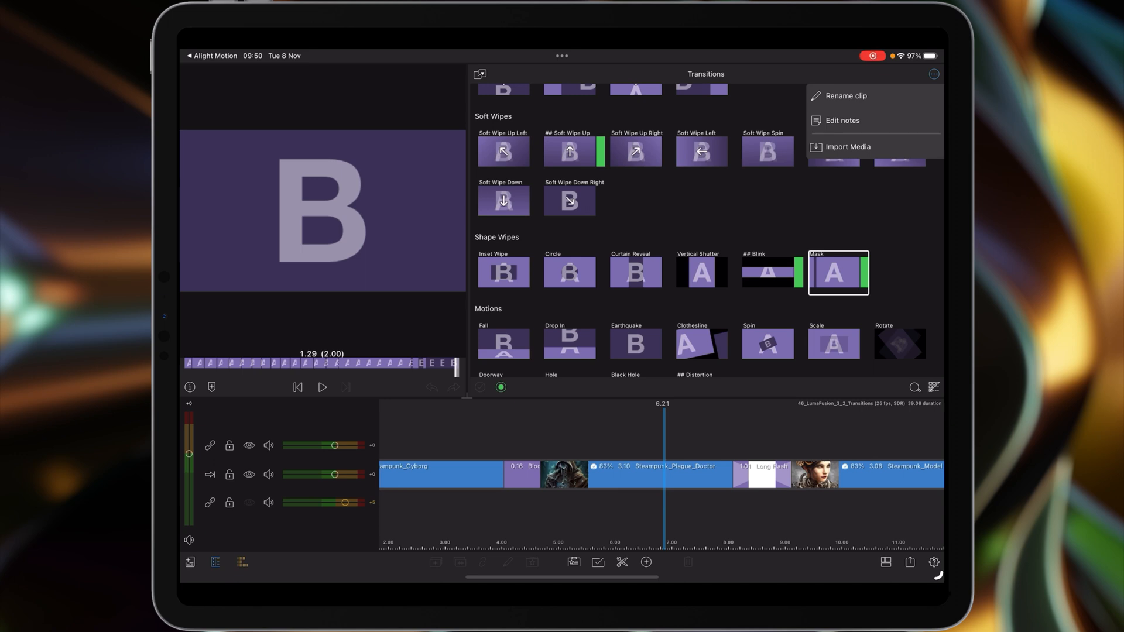
pyautogui.click(846, 95)
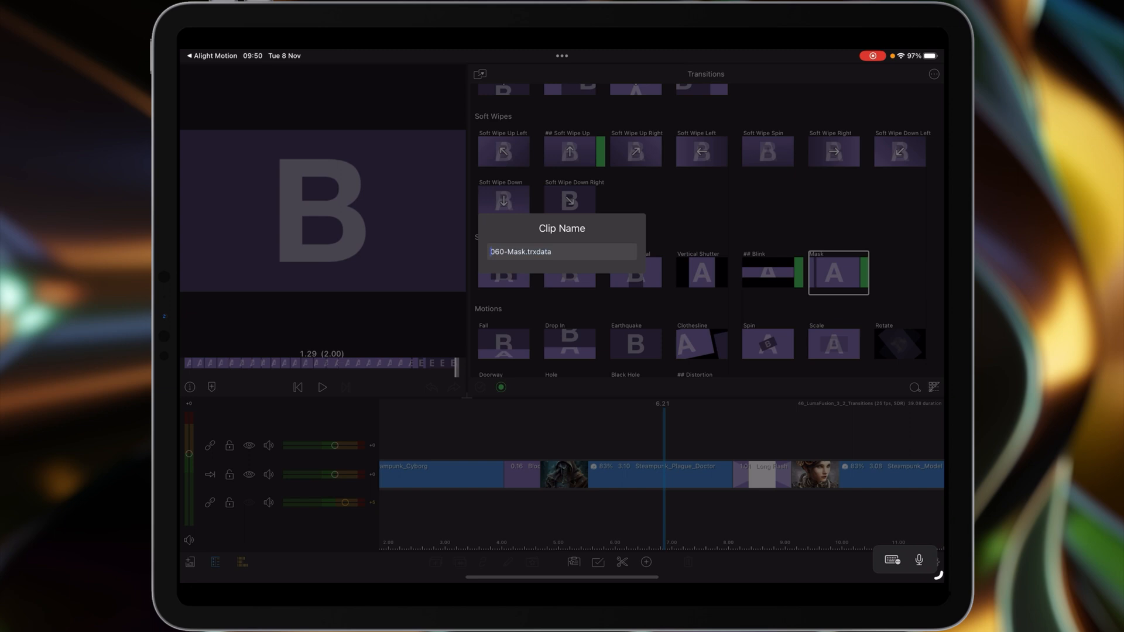
pyautogui.press('Backspace')
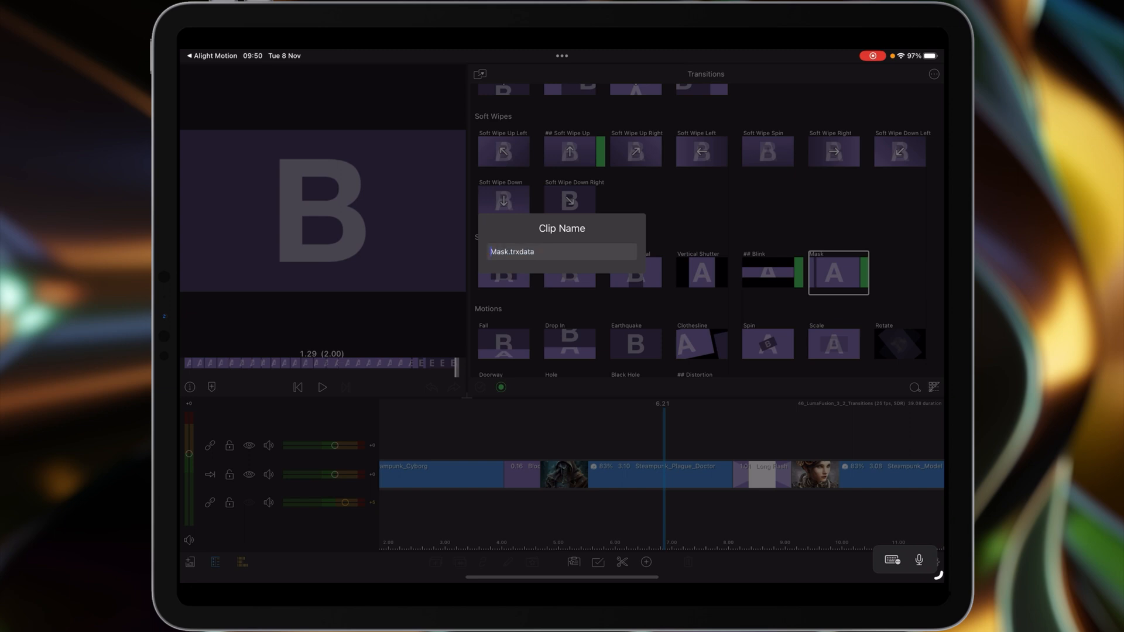
pyautogui.write('##')
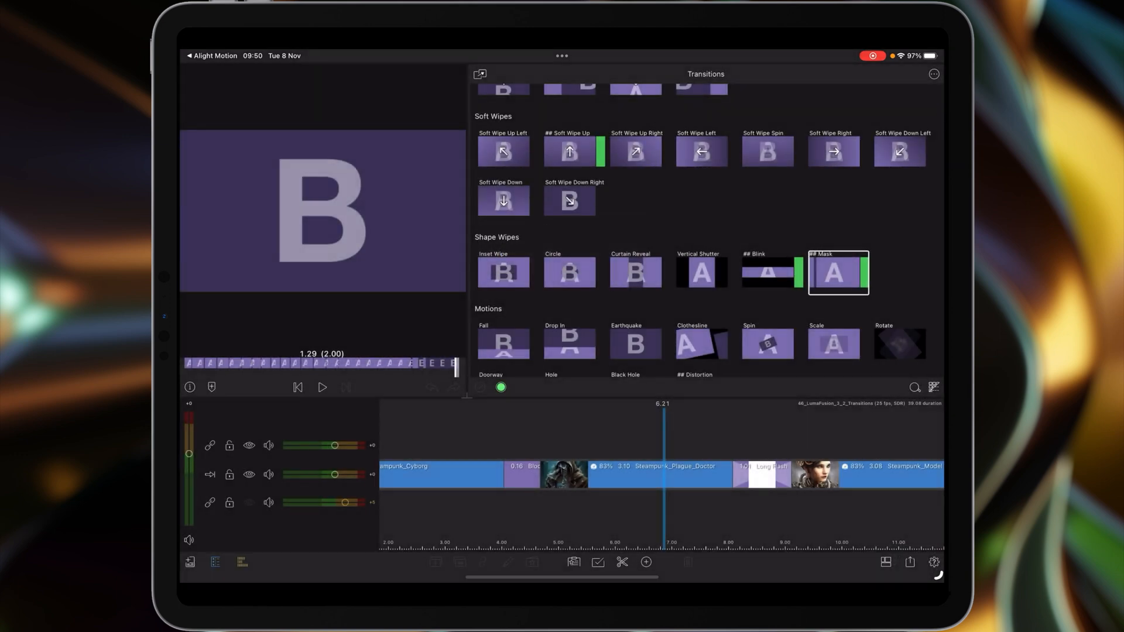
pyautogui.click(935, 387)
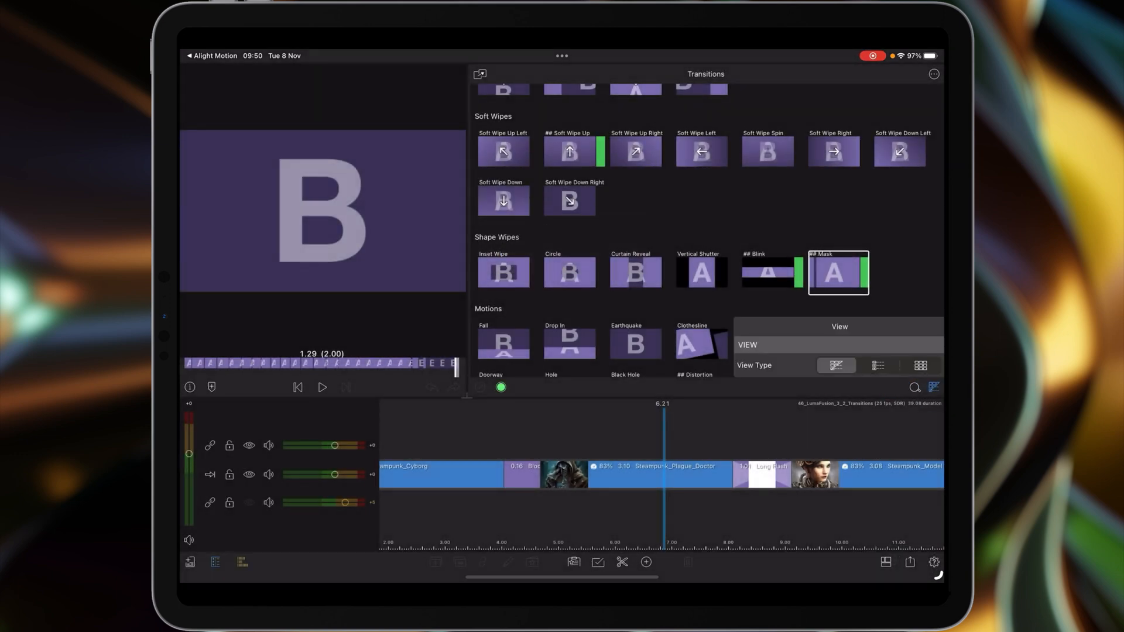
# Step: Switch the transitions library to list view with names beside thumbnails
pyautogui.click(877, 365)
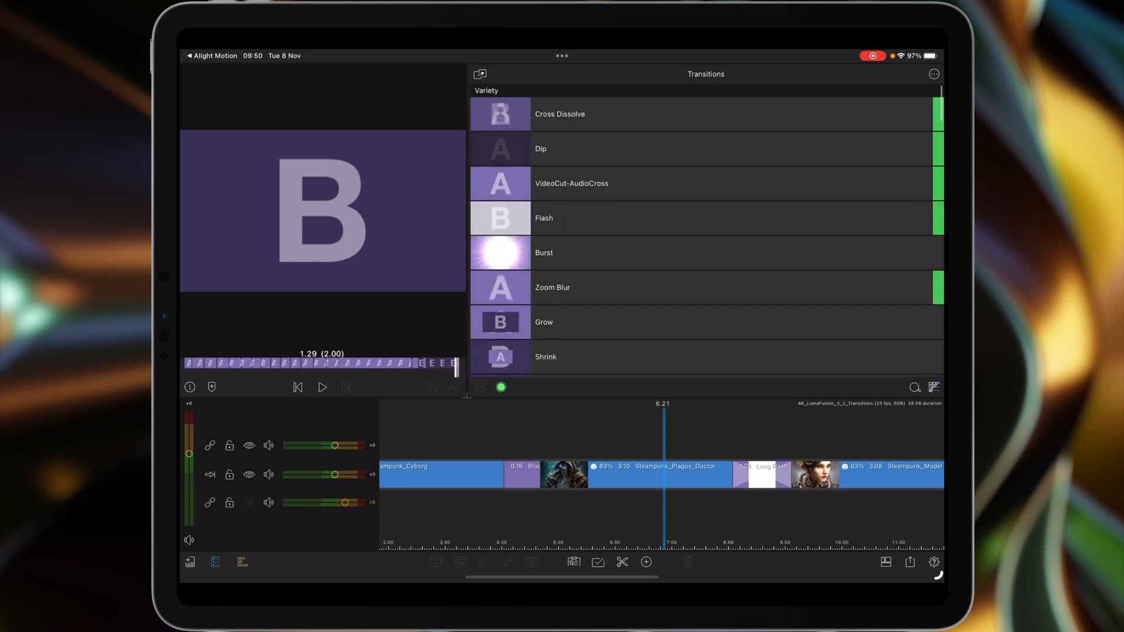
pyautogui.scroll(-3)
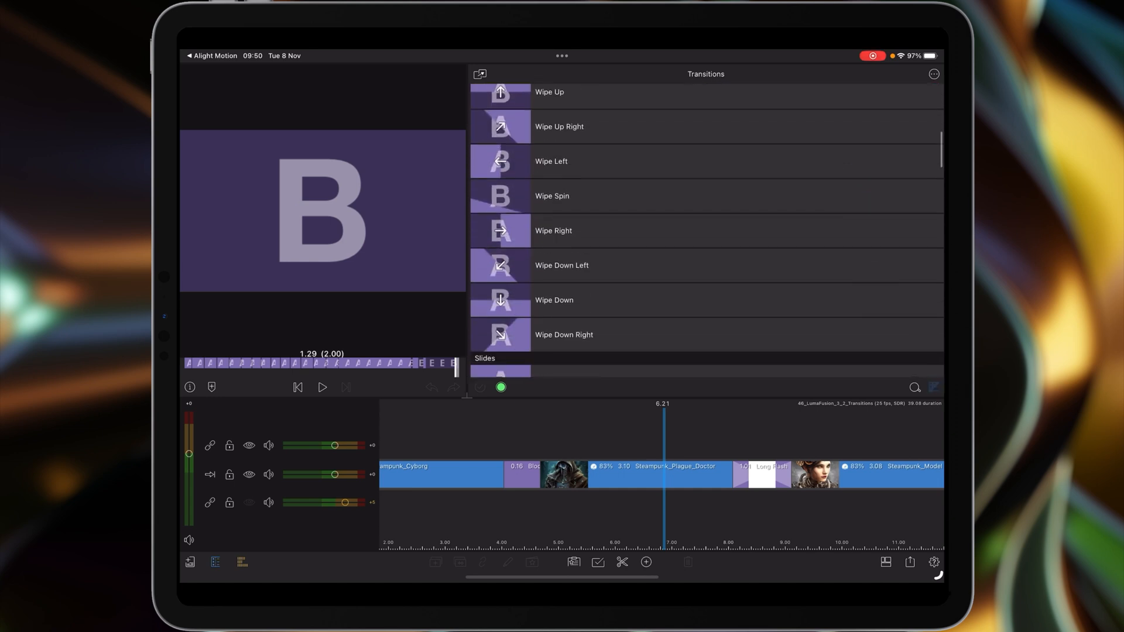
pyautogui.click(933, 388)
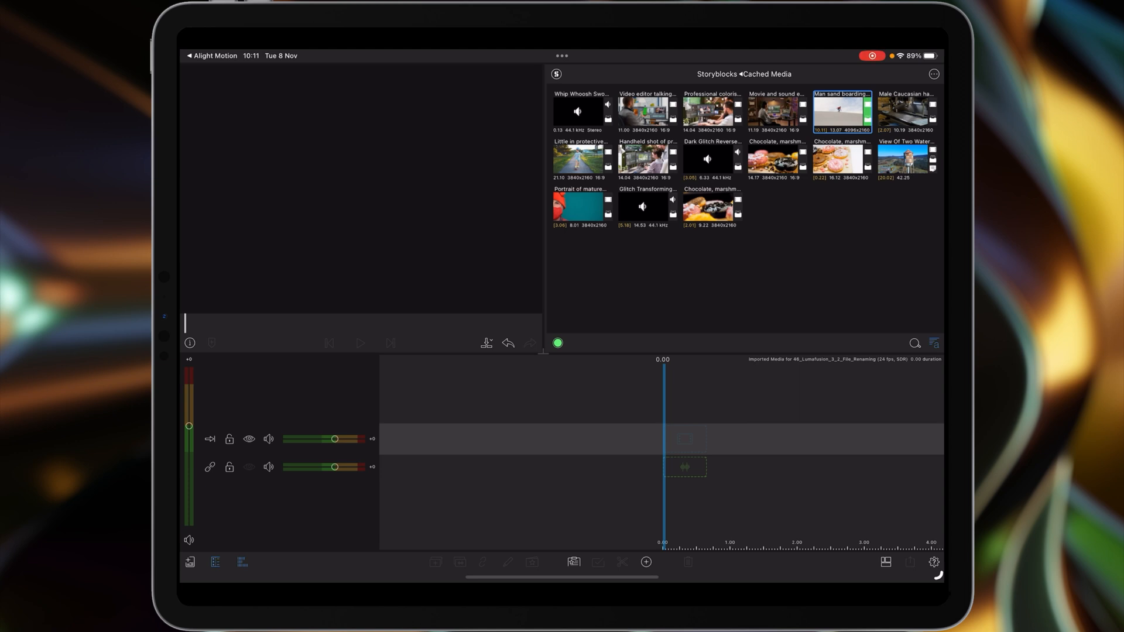
# Step: Add the Man sand boarding clip to the timeline and begin renaming it 'Sa'
pyautogui.click(842, 111)
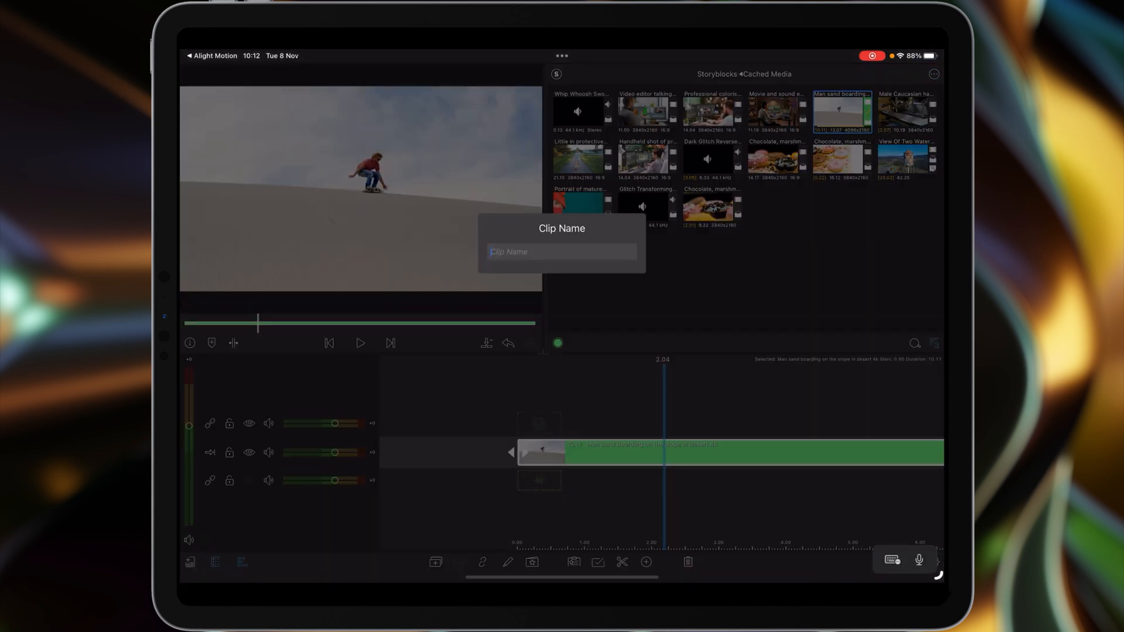
pyautogui.write('Sa')
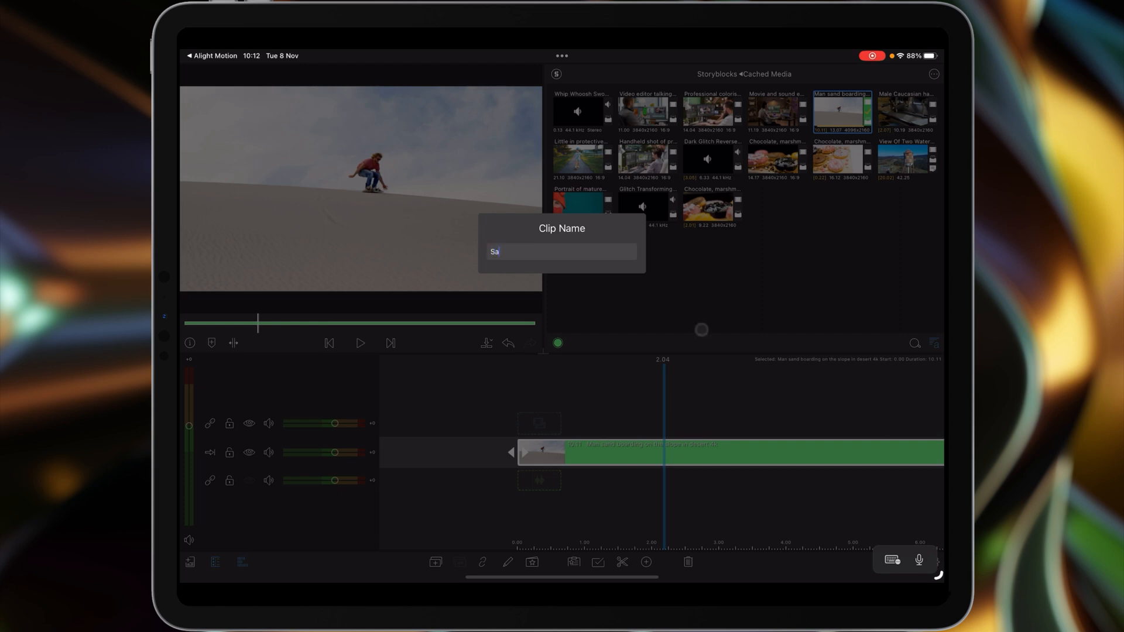